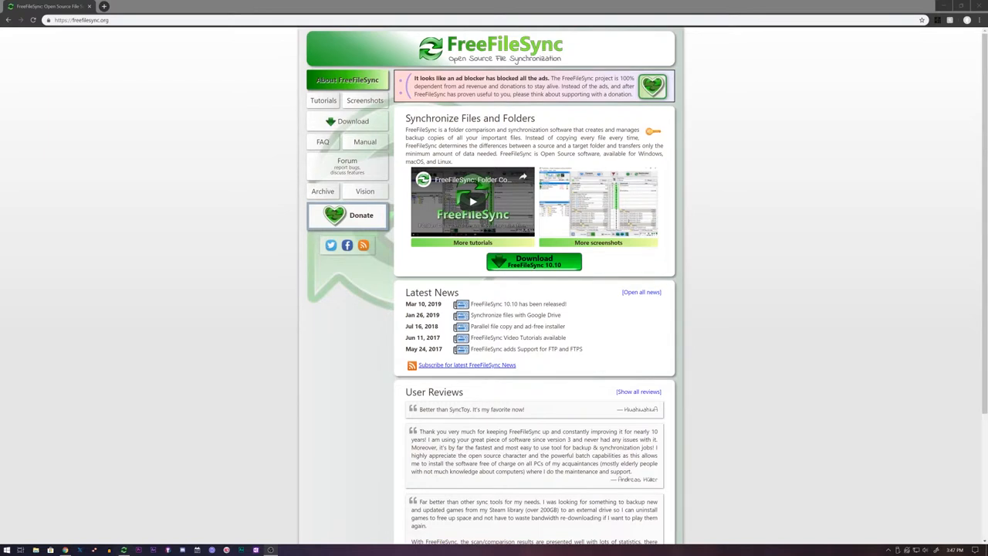
{"action": "mouse_move", "coordinate": [927, 298]}
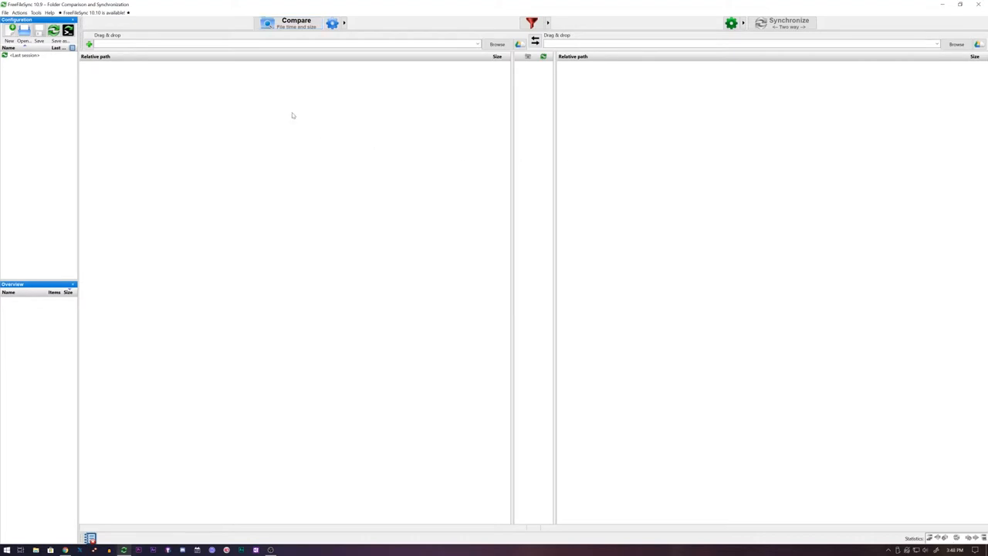
{"action": "mouse_move", "coordinate": [629, 88]}
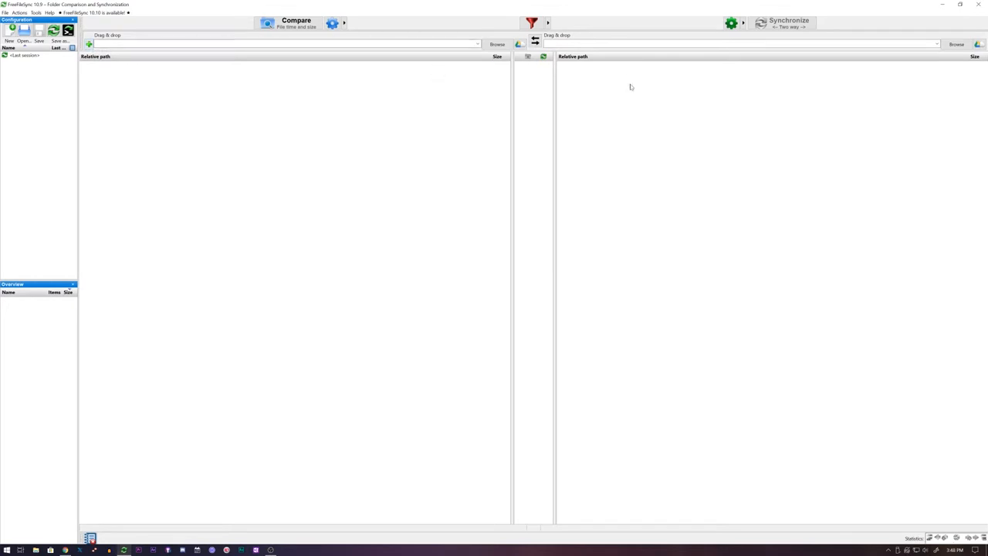
{"action": "mouse_move", "coordinate": [565, 67]}
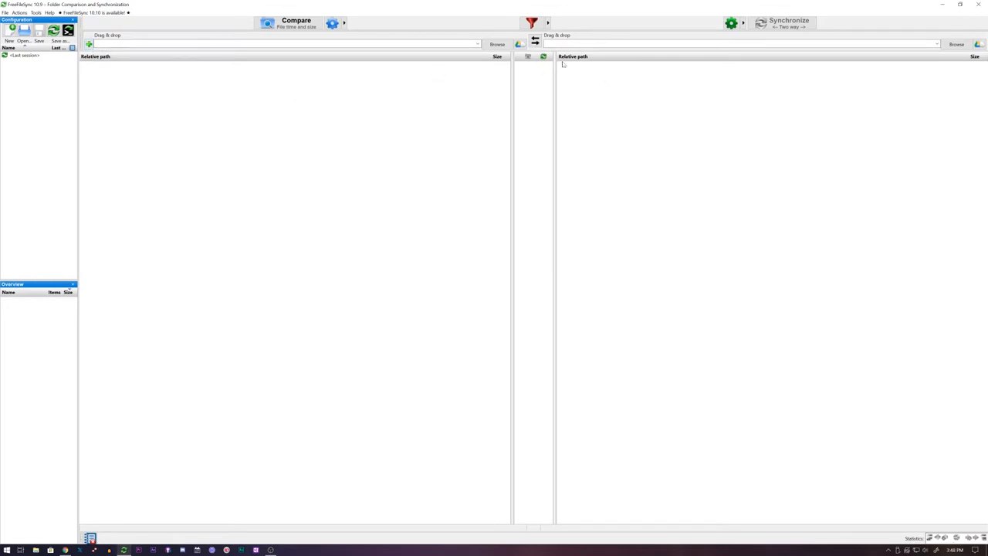
{"action": "mouse_move", "coordinate": [309, 77]}
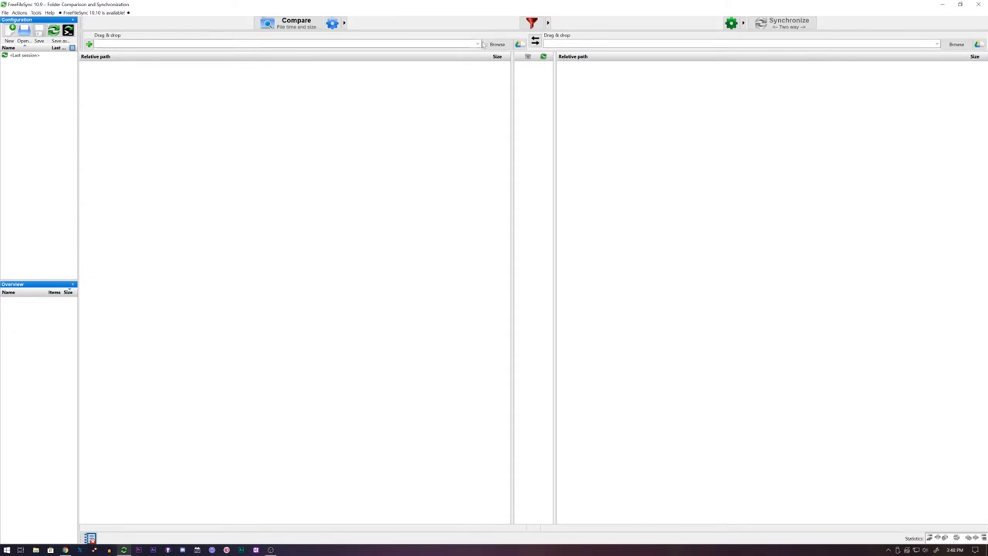
Browse for the left folder and select drive WP2A (H:)
{"action": "left_click", "coordinate": [494, 43]}
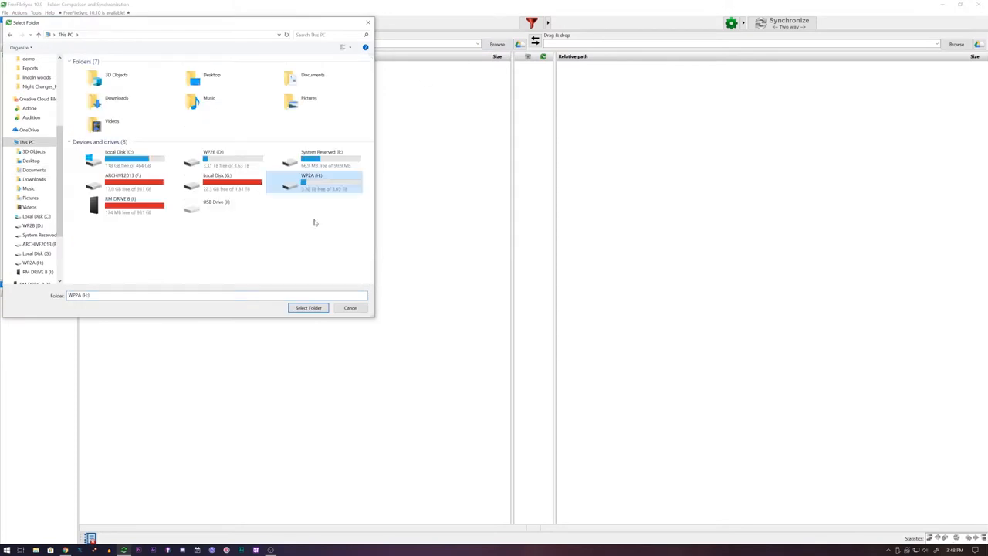
{"action": "mouse_move", "coordinate": [321, 224]}
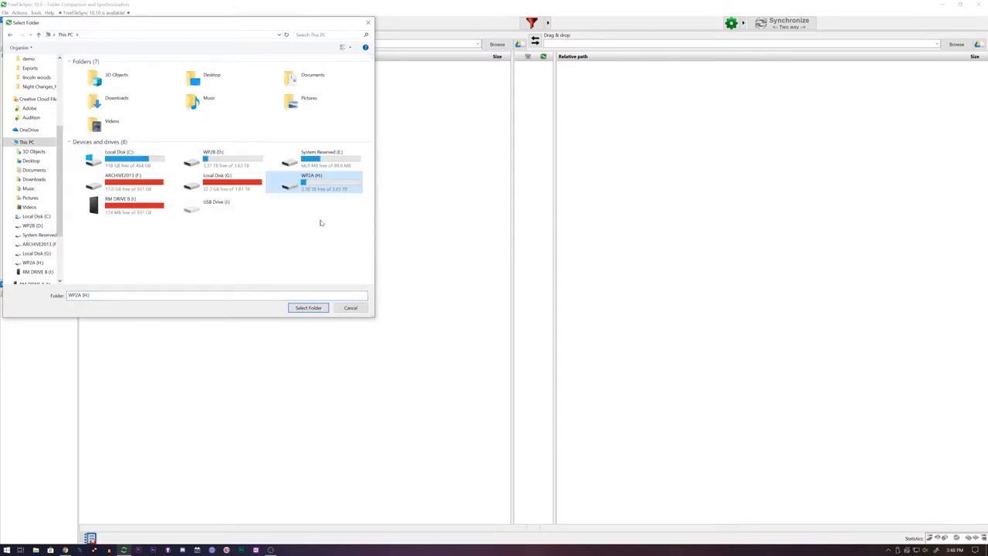
{"action": "left_click", "coordinate": [308, 307]}
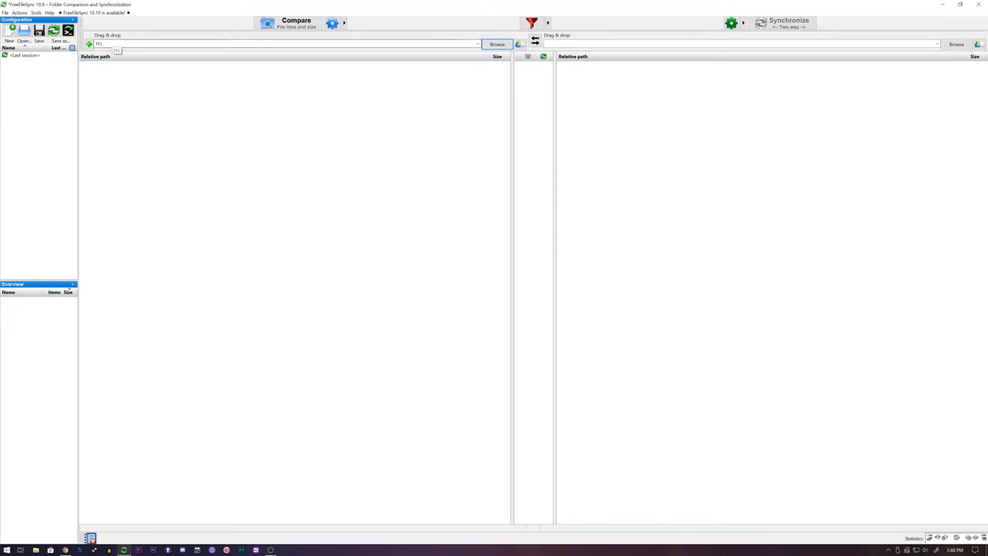
Browse for the right folder and navigate back to the drive list to choose WP2B (D:)
{"action": "left_click", "coordinate": [496, 43]}
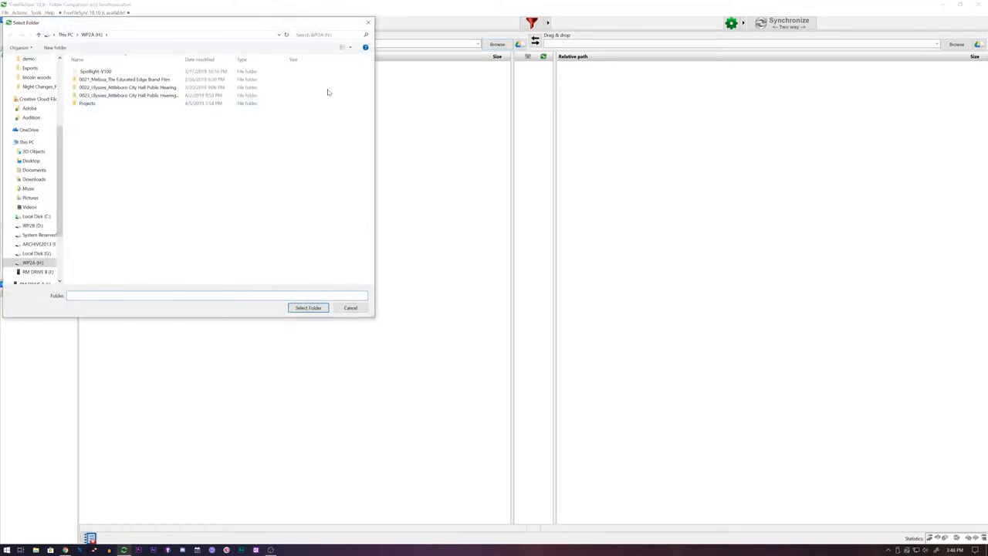
{"action": "mouse_move", "coordinate": [378, 361]}
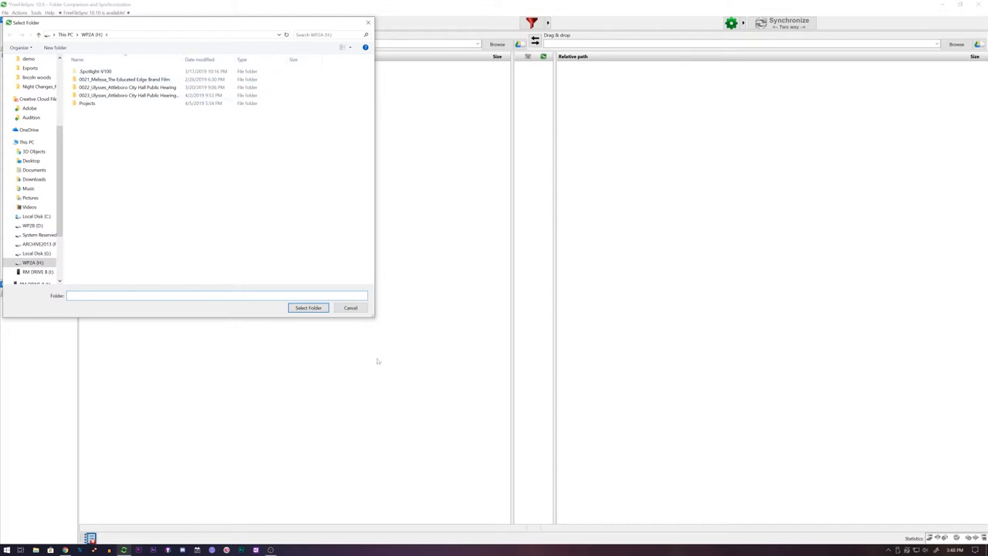
{"action": "left_click", "coordinate": [307, 307]}
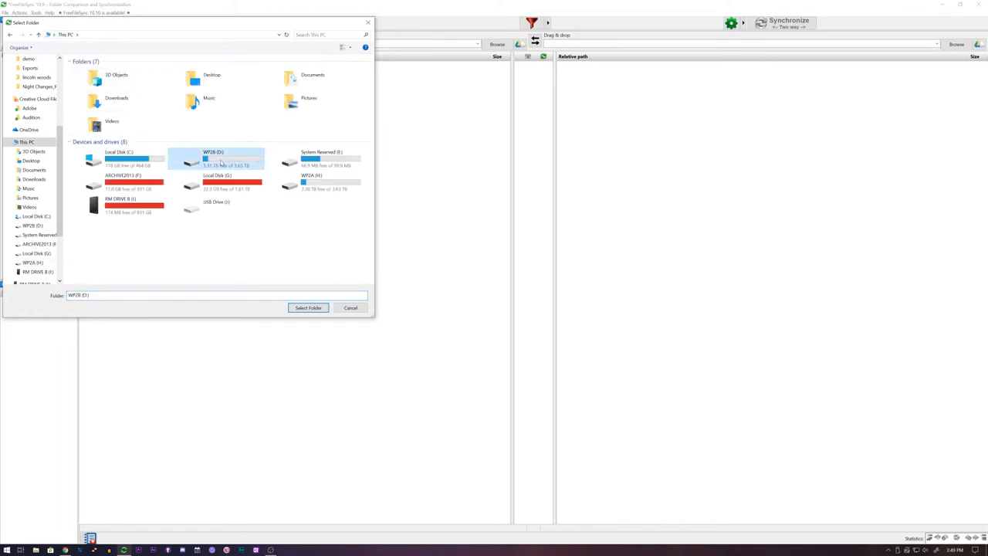
Confirm WP2B (D:) as the right-side folder
{"action": "left_click", "coordinate": [308, 307]}
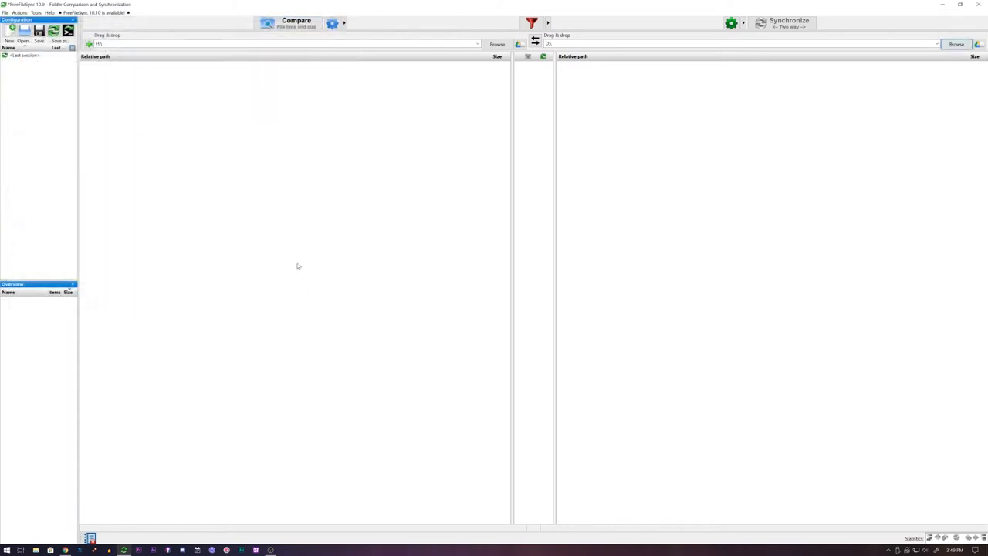
{"action": "mouse_move", "coordinate": [569, 8]}
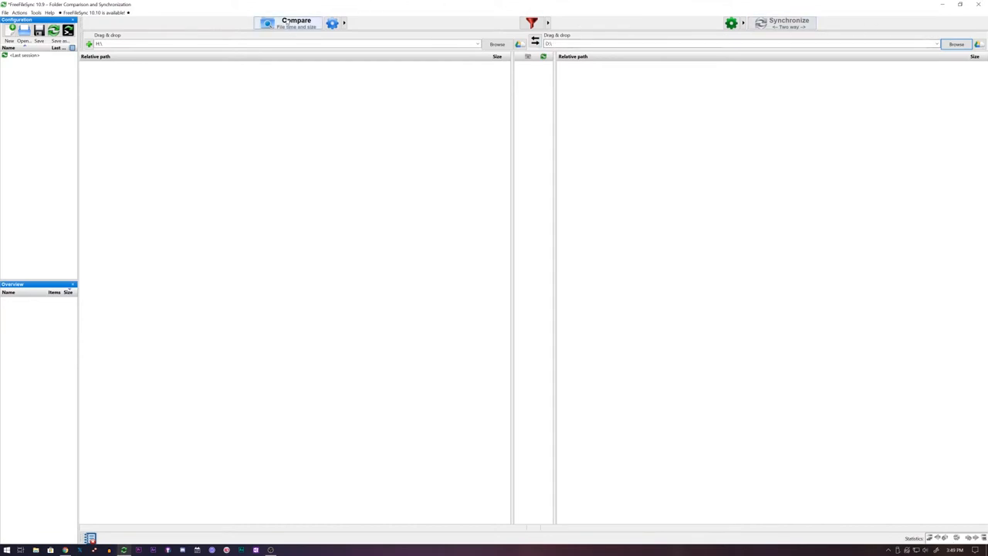
Run the time and size comparison of H:\ against D:\
{"action": "left_click", "coordinate": [296, 22]}
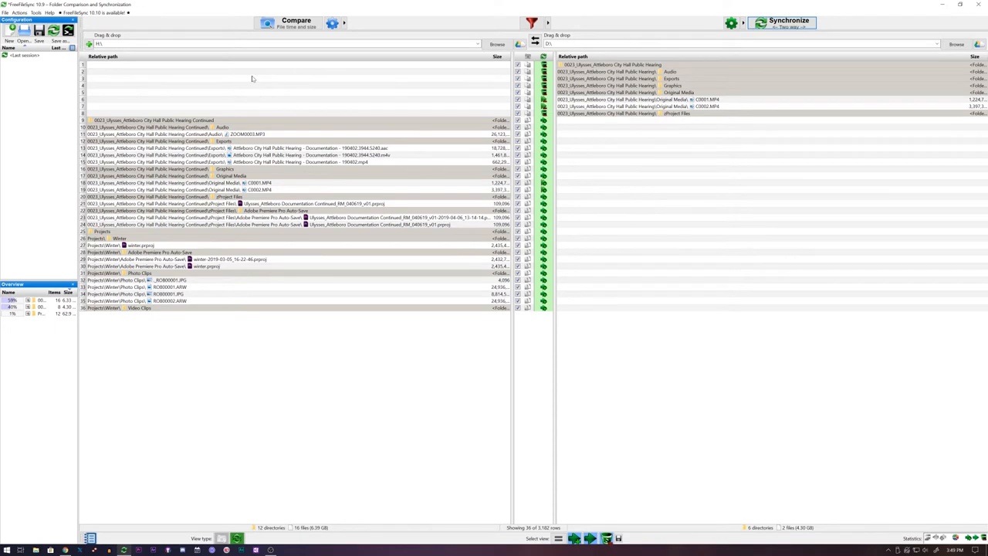
{"action": "mouse_move", "coordinate": [250, 71]}
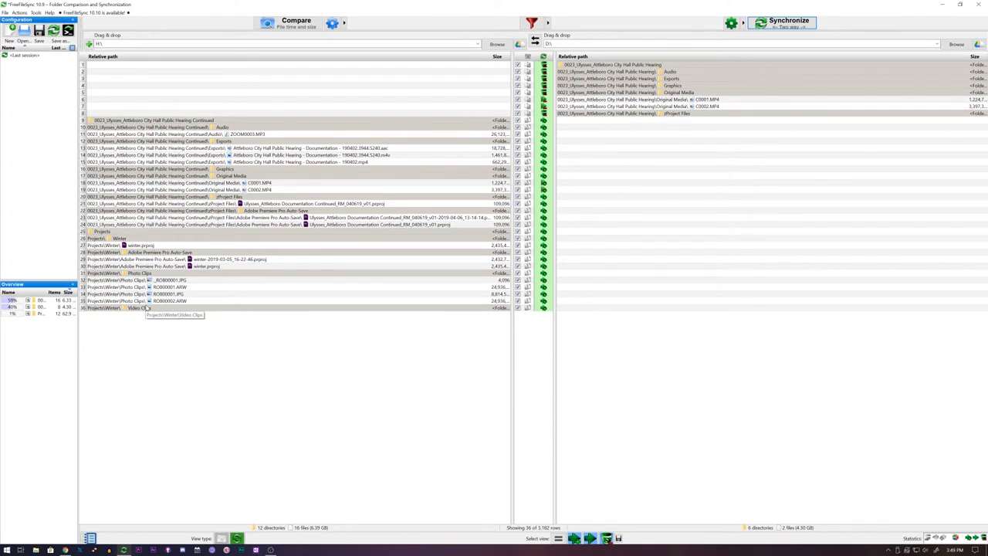
{"action": "mouse_move", "coordinate": [677, 207]}
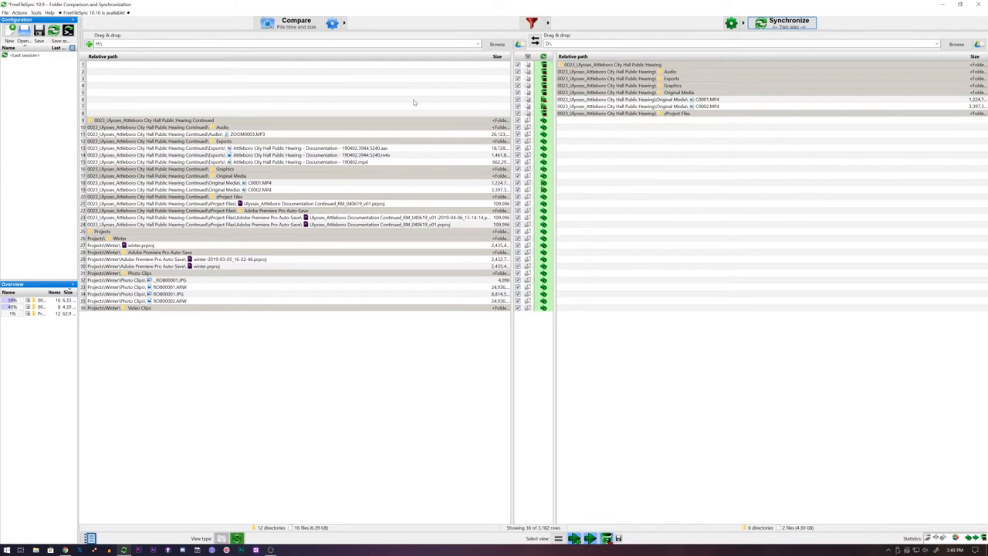
{"action": "mouse_move", "coordinate": [414, 101]}
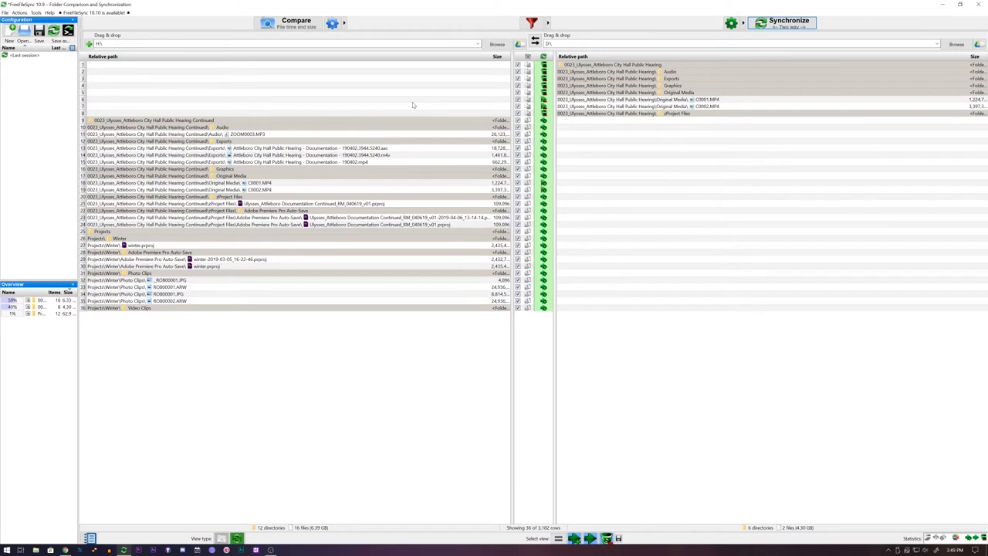
{"action": "mouse_move", "coordinate": [422, 103]}
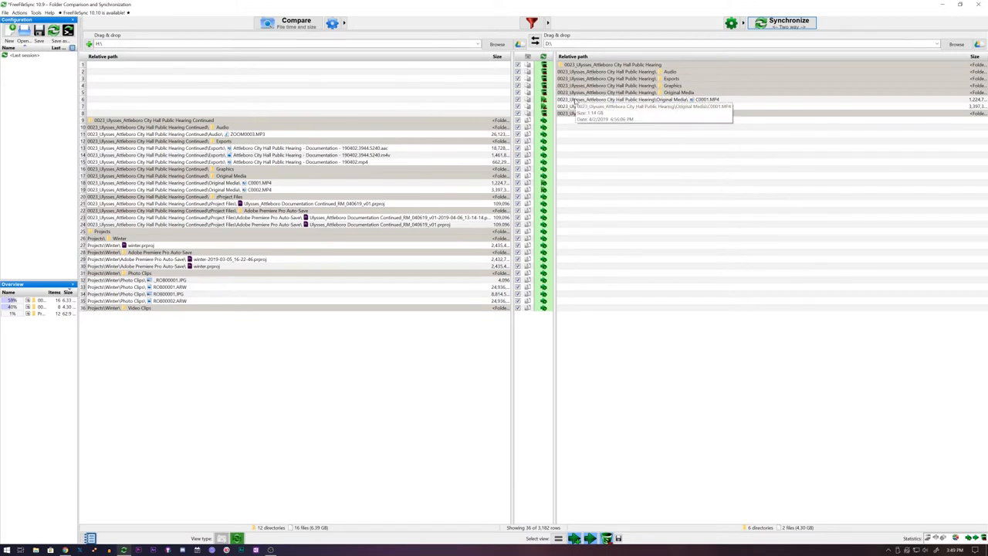
{"action": "mouse_move", "coordinate": [272, 183]}
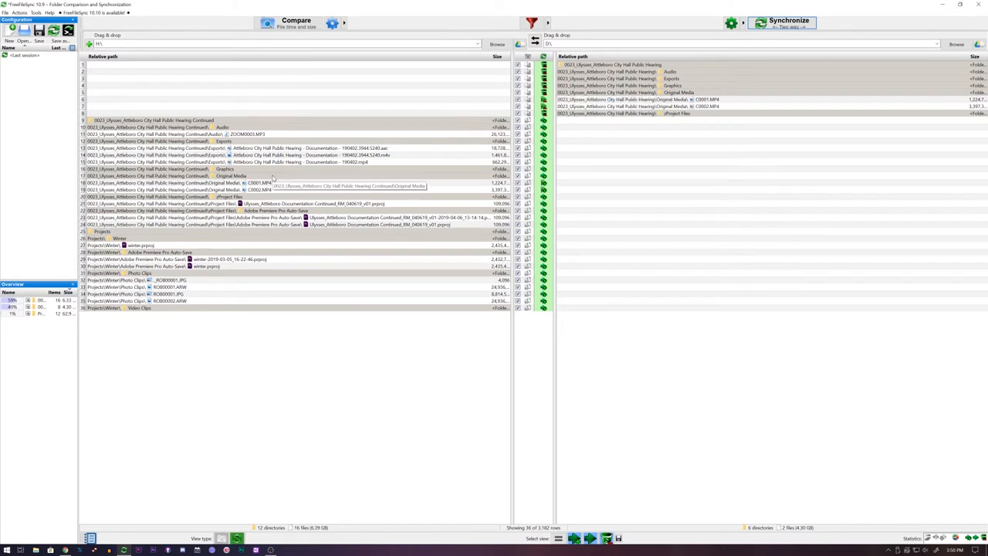
{"action": "mouse_move", "coordinate": [498, 65]}
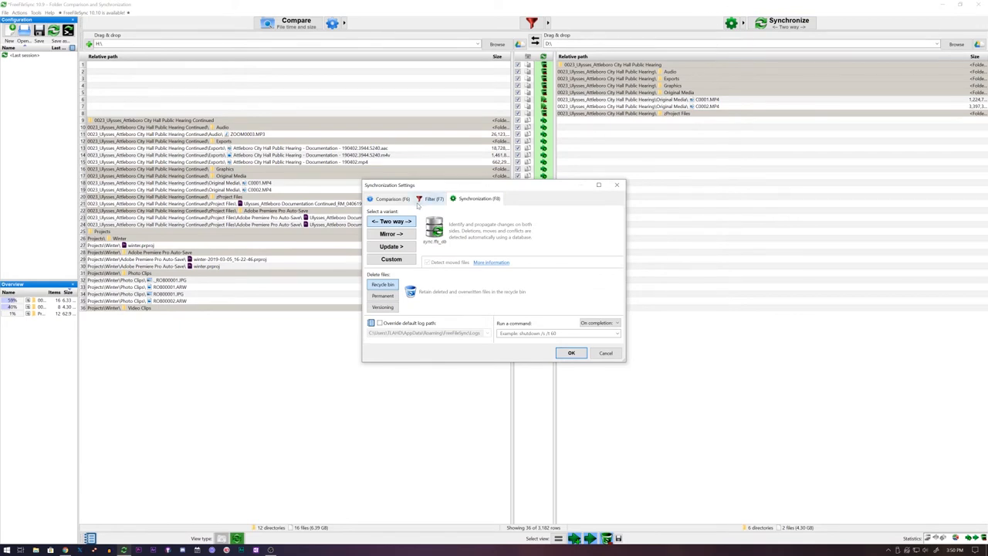
{"action": "mouse_move", "coordinate": [391, 246]}
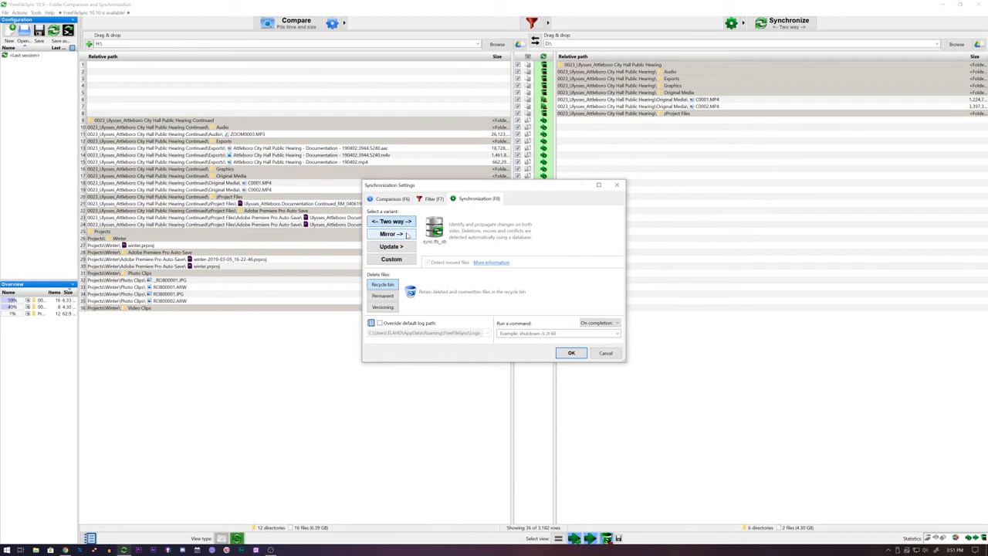
{"action": "mouse_move", "coordinate": [405, 249]}
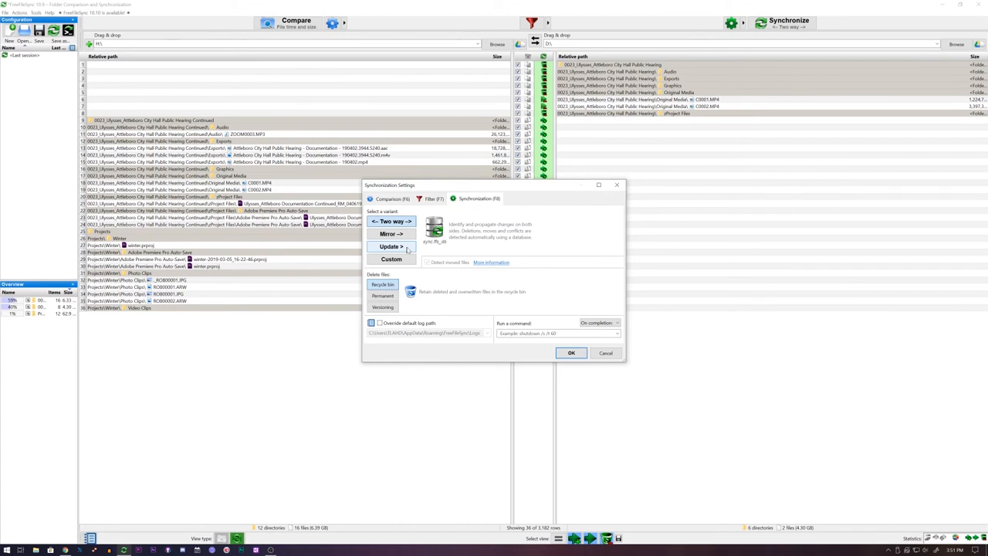
{"action": "mouse_move", "coordinate": [407, 259]}
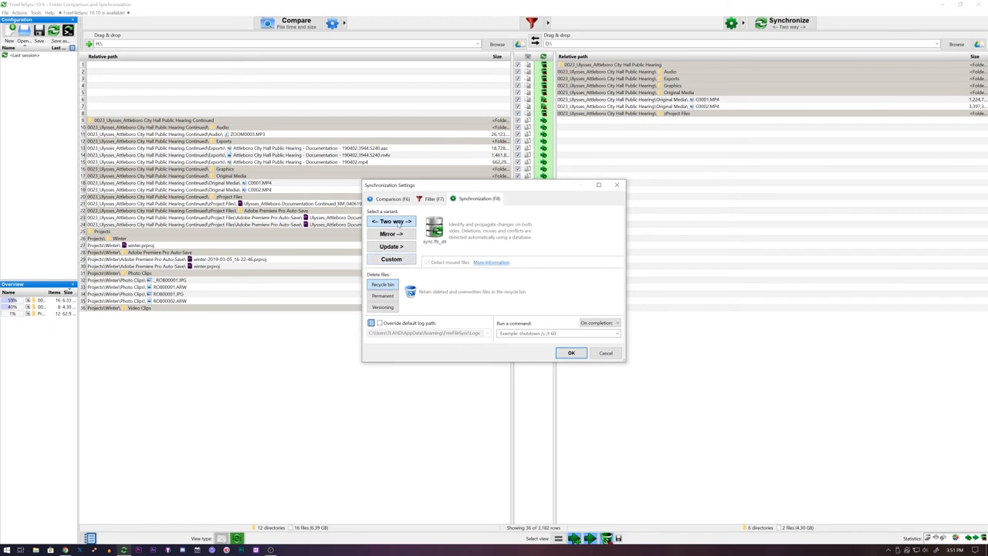
Keep the Two way synchronization variant and start synchronizing H:\ and D:\
{"action": "left_click", "coordinate": [571, 353]}
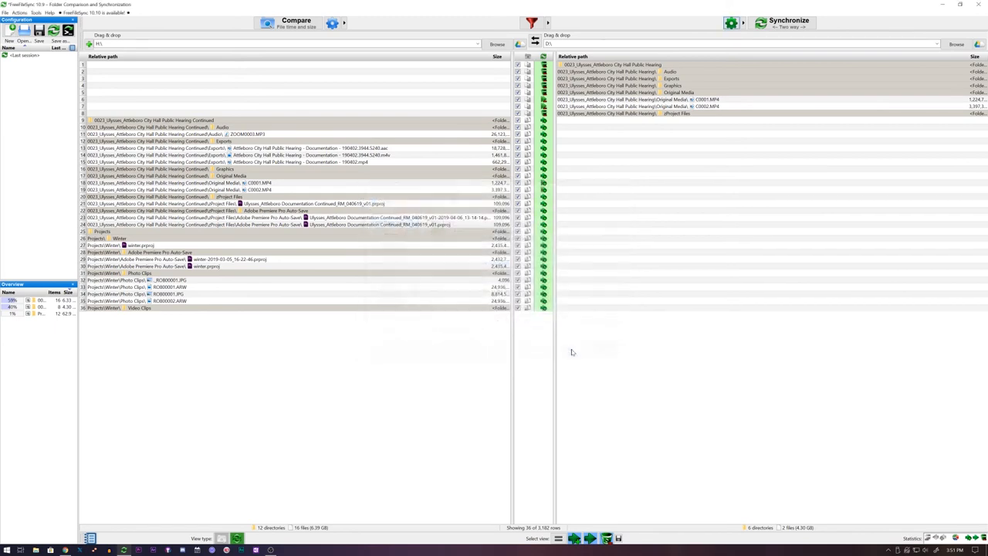
{"action": "left_click", "coordinate": [779, 22]}
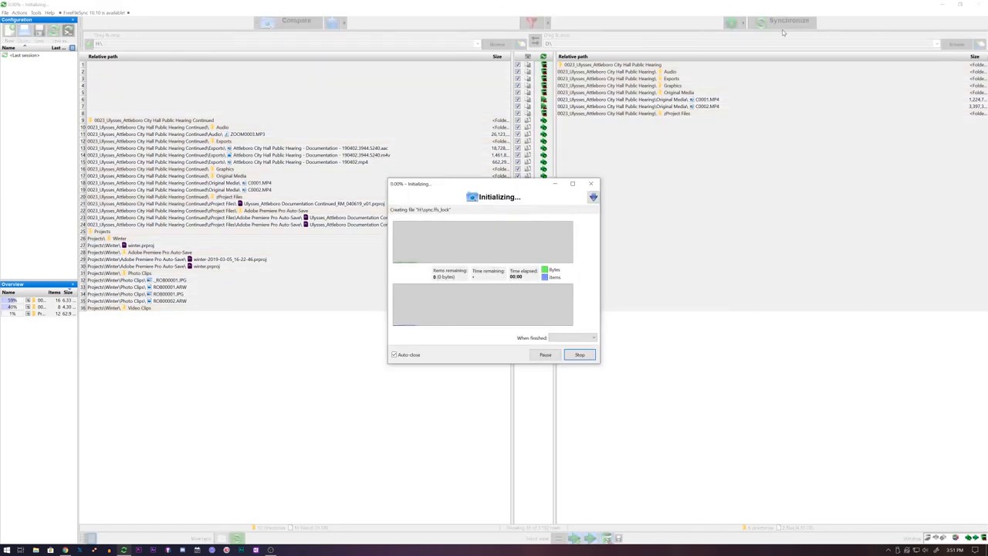